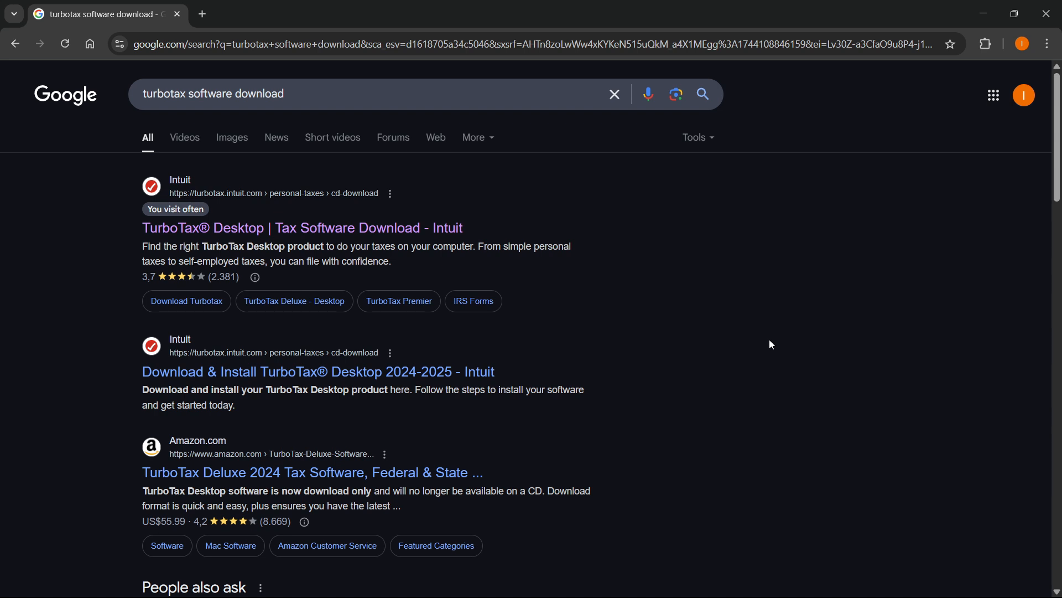
pyautogui.moveTo(749, 318)
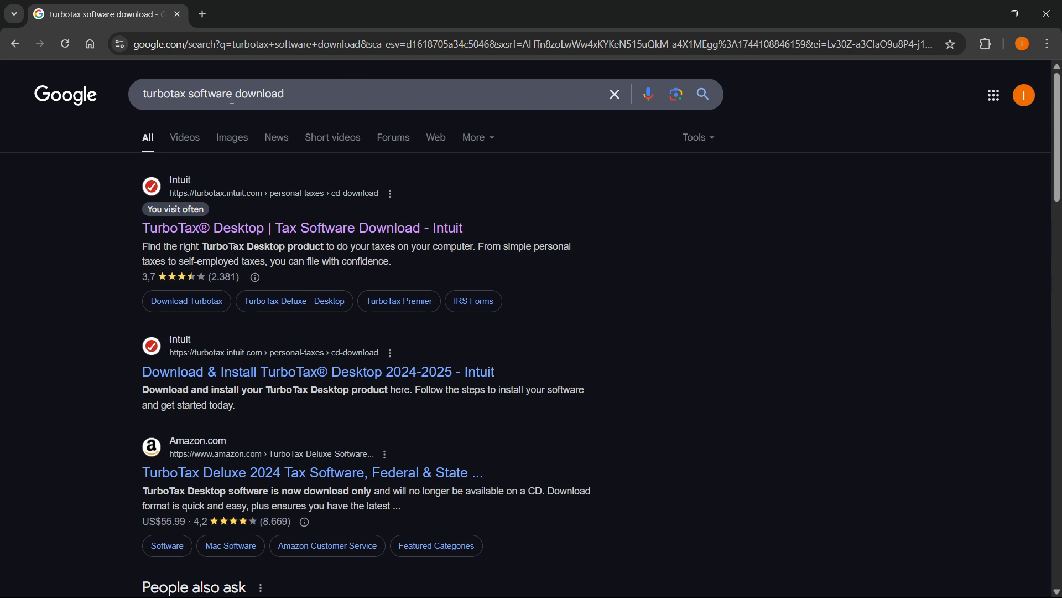
pyautogui.moveTo(273, 216)
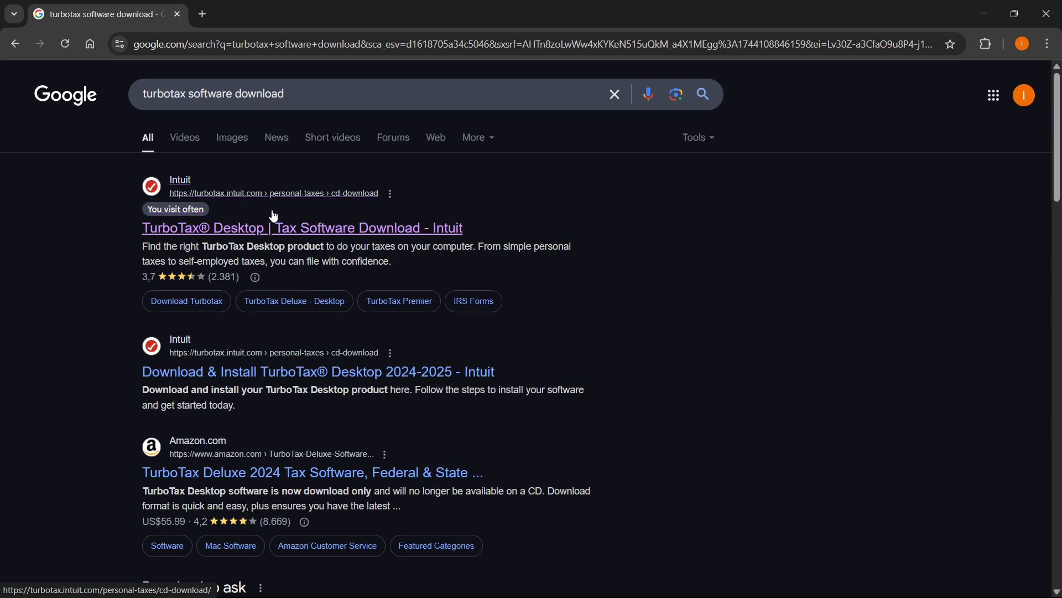
pyautogui.moveTo(250, 203)
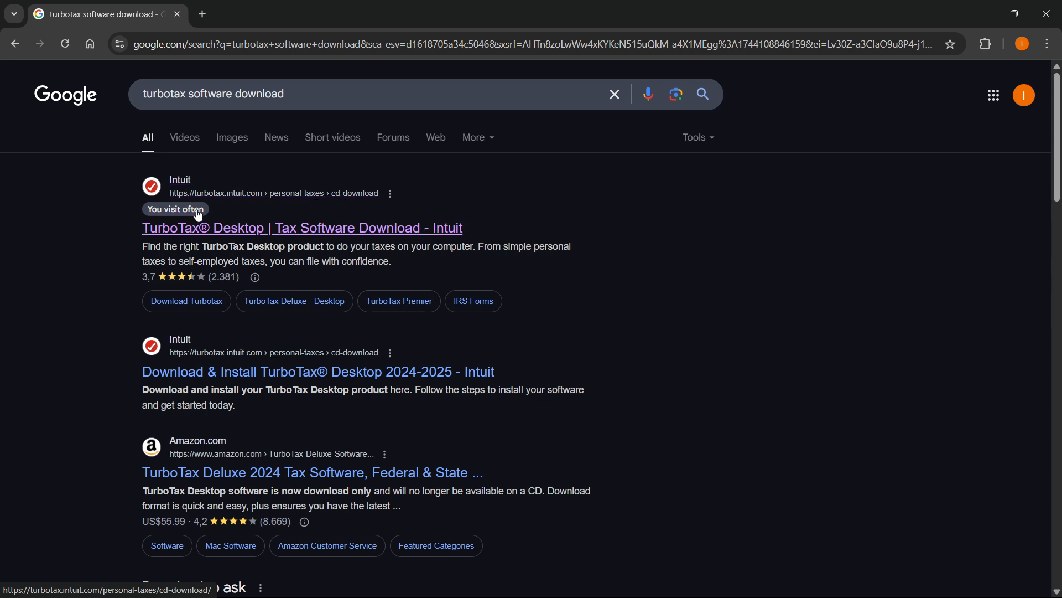
# Open the 'TurboTax Desktop | Tax Software Download - Intuit' Google result
pyautogui.click(302, 226)
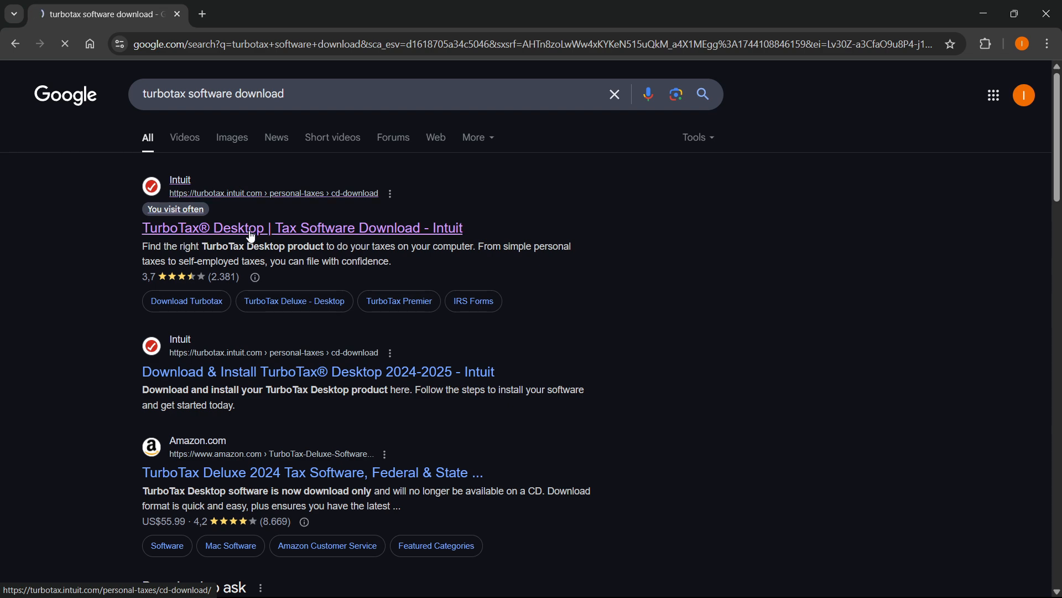
# Reach the Download & Install page and review the 2024 Desktop product tiles from Basic to Business
pyautogui.click(301, 227)
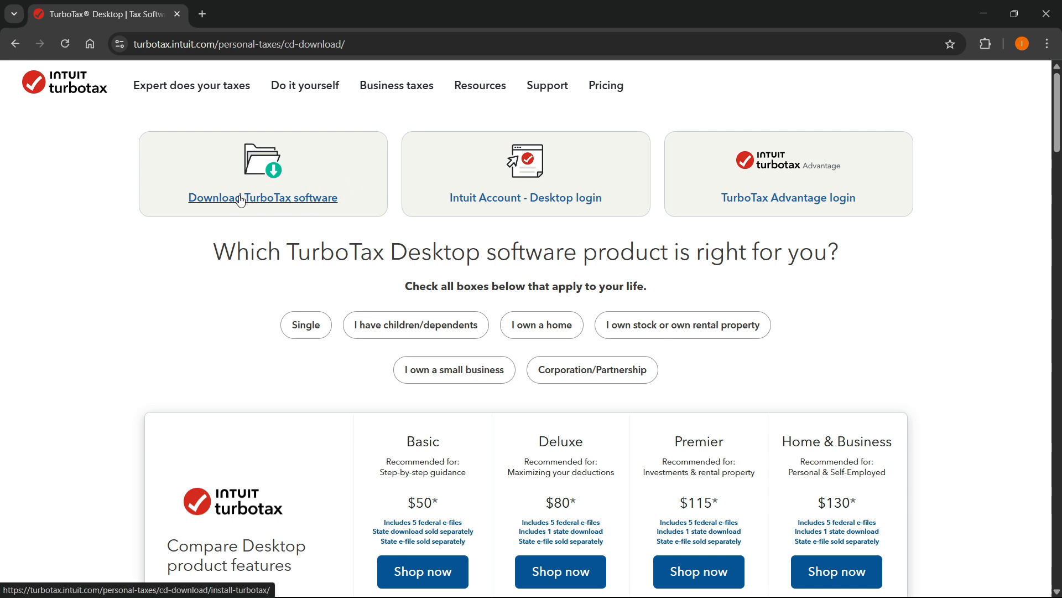
pyautogui.moveTo(273, 209)
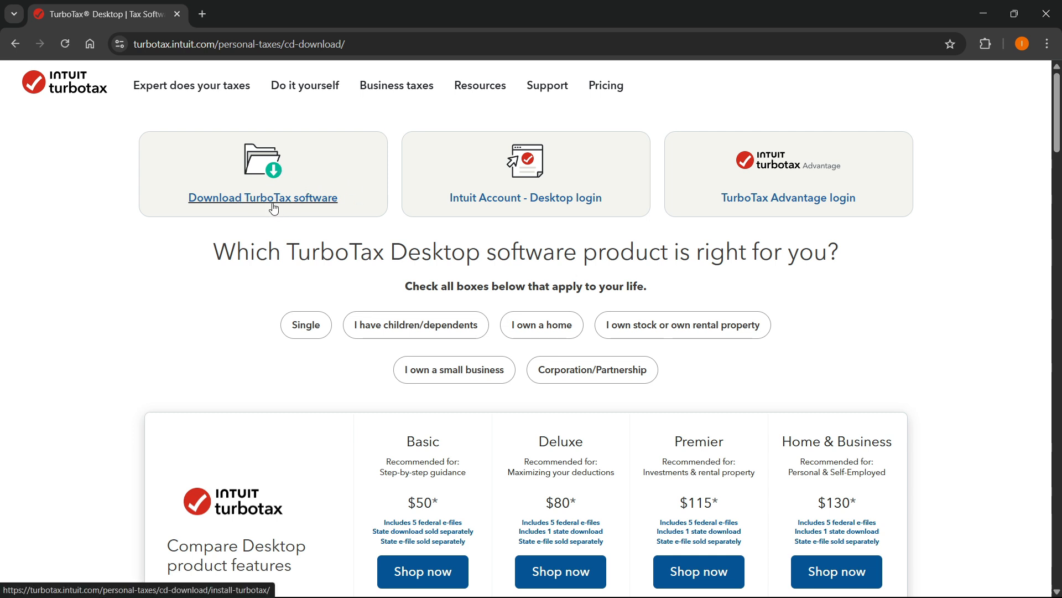
pyautogui.click(262, 197)
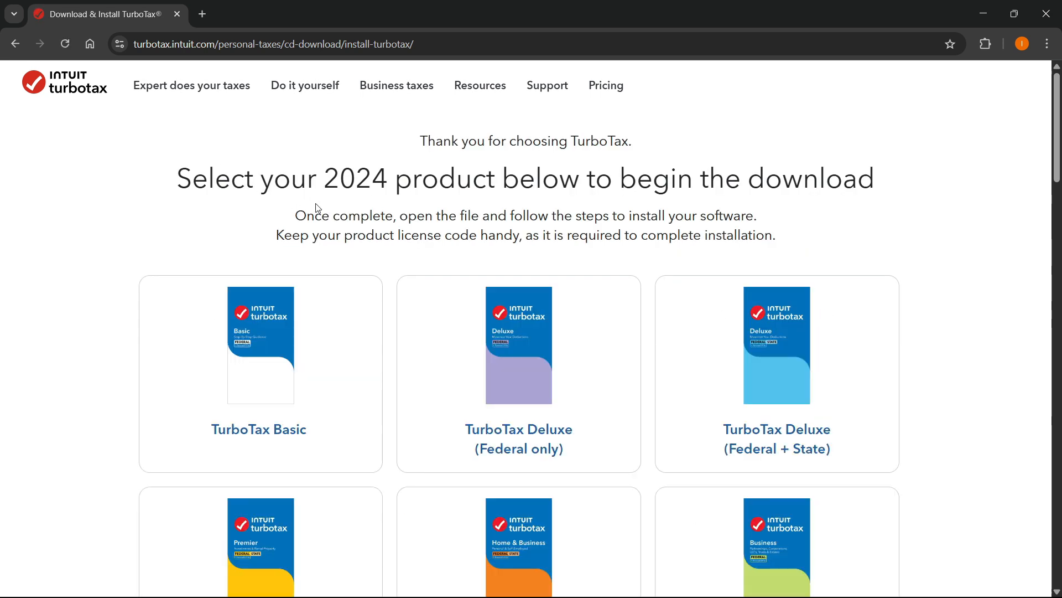
pyautogui.scroll(-3)
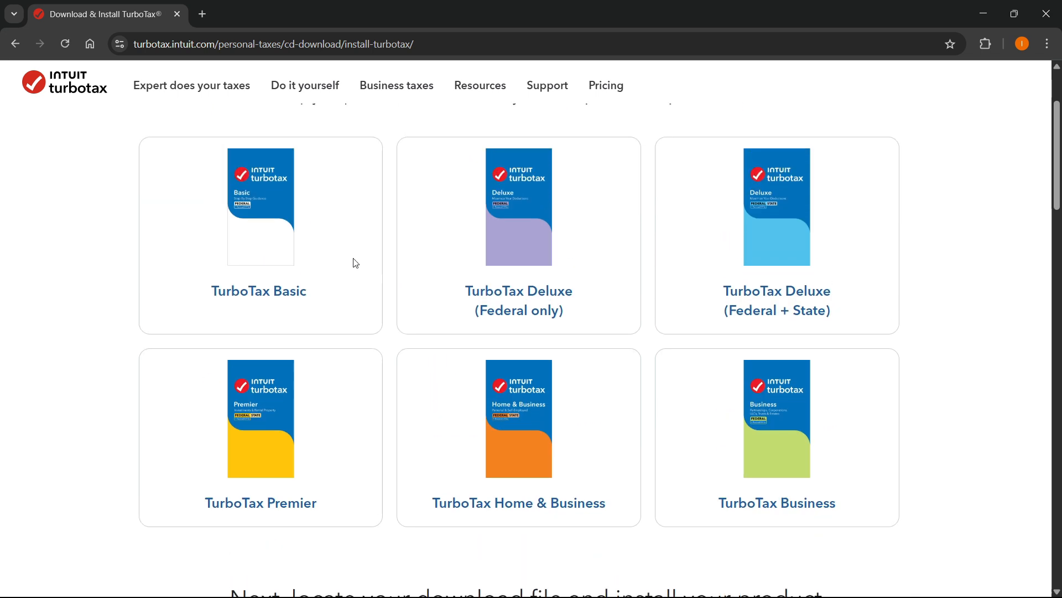
pyautogui.scroll(-3)
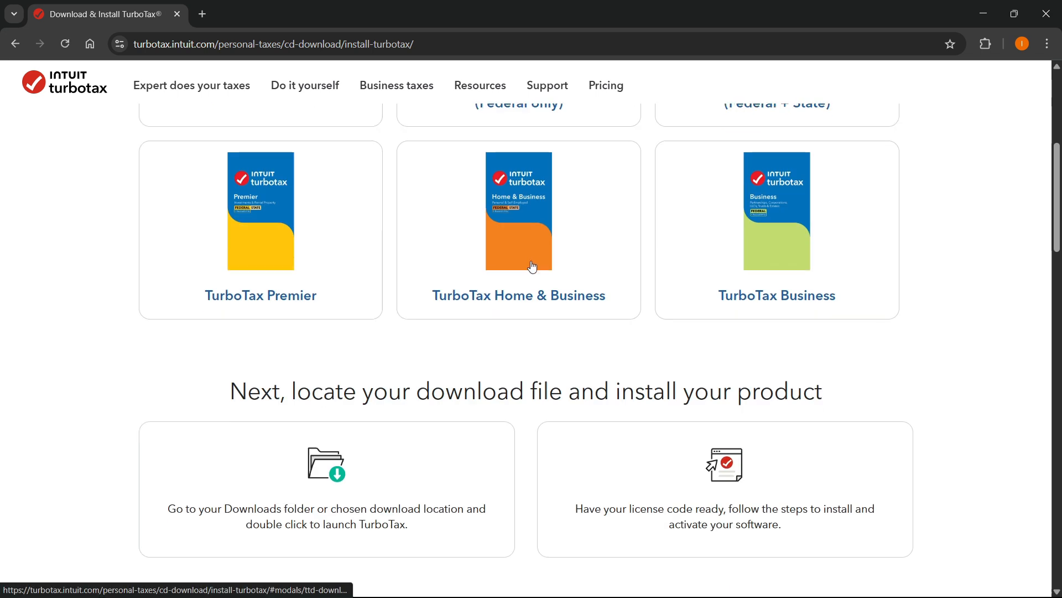
pyautogui.scroll(3)
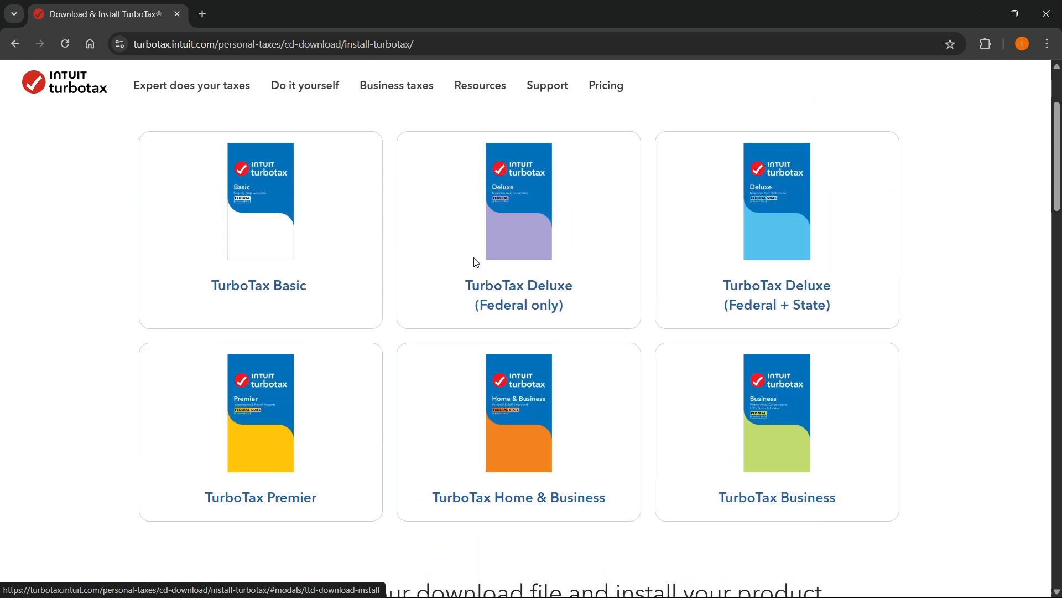
pyautogui.scroll(-3)
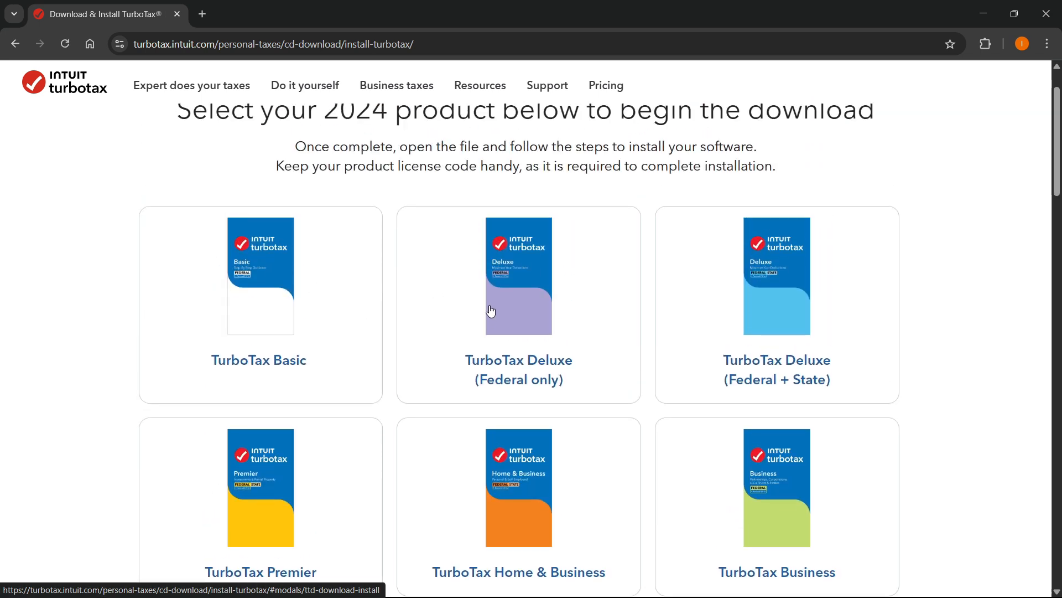
pyautogui.moveTo(273, 316)
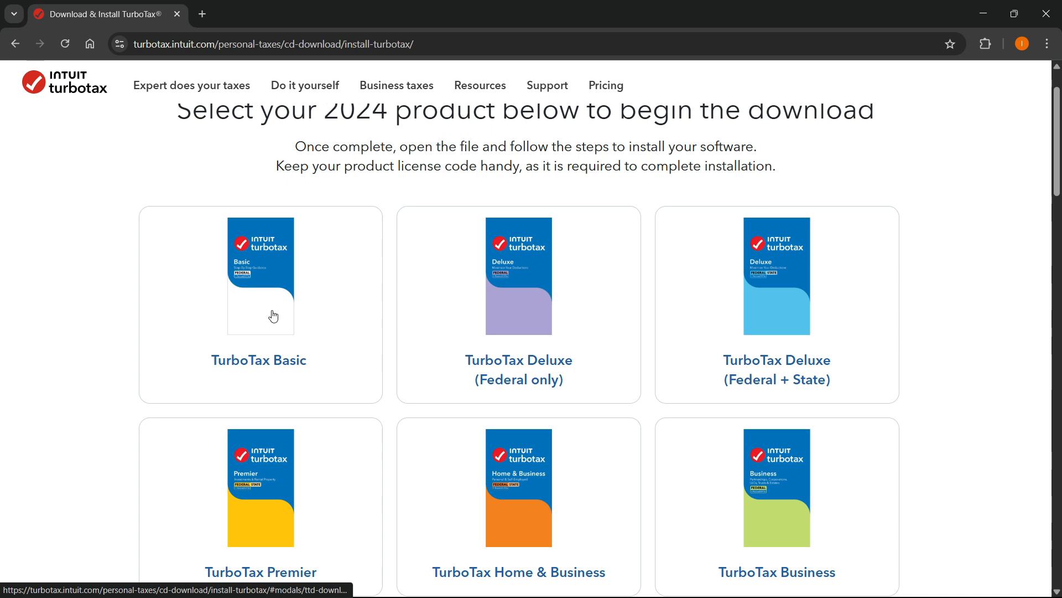
pyautogui.scroll(-3)
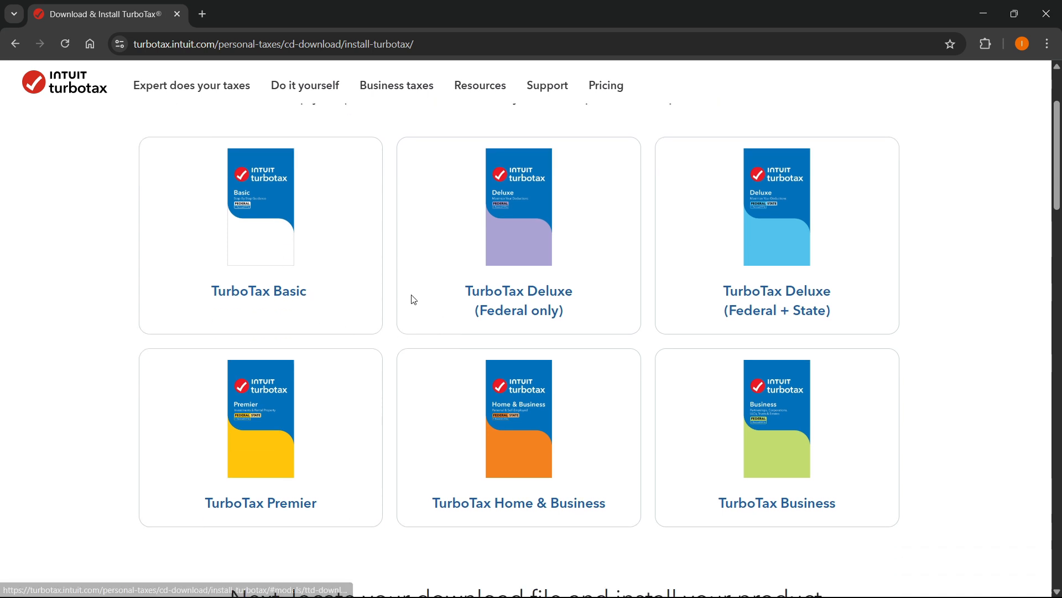
pyautogui.moveTo(478, 237)
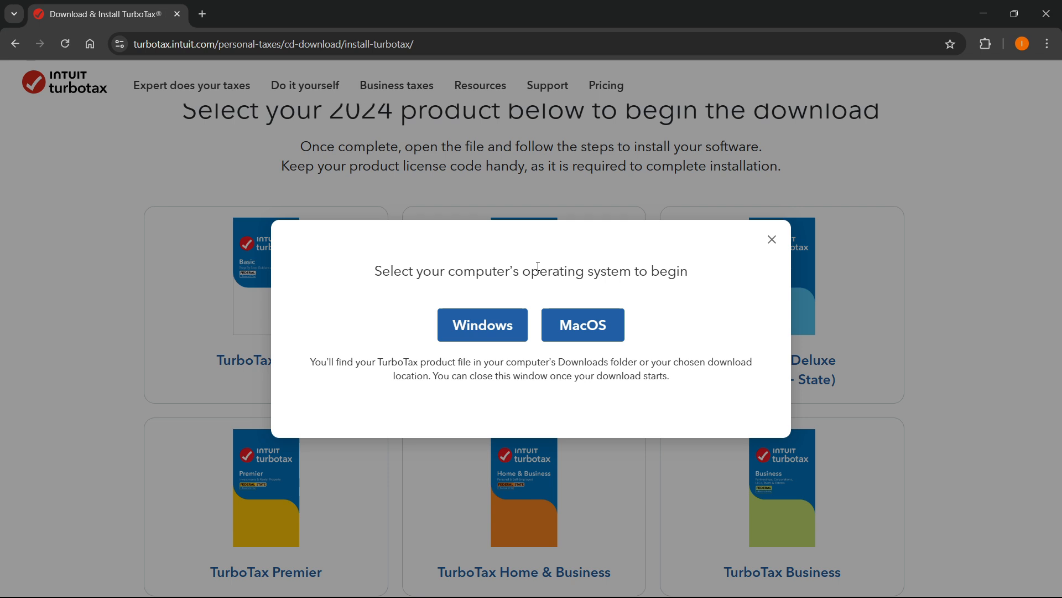
pyautogui.moveTo(579, 251)
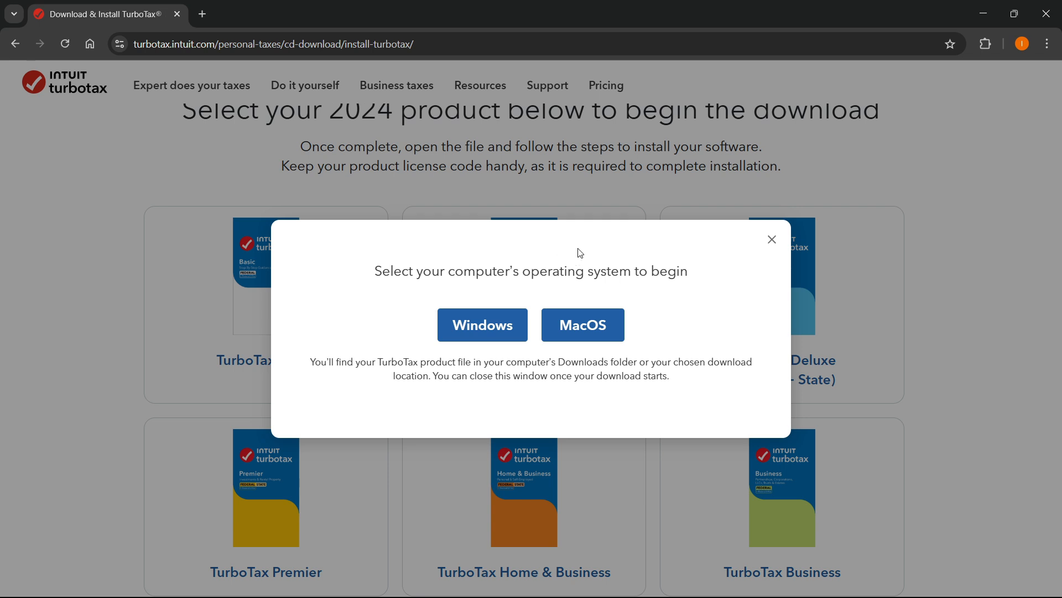
pyautogui.moveTo(581, 324)
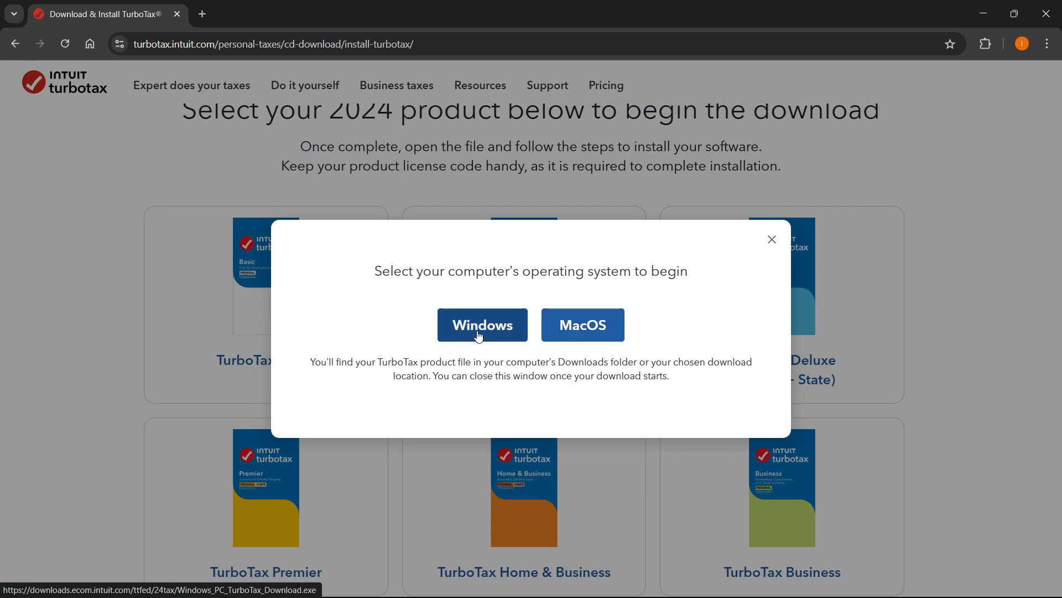
# Choose Windows as the operating system to begin downloading the TurboTax 2024 installer
pyautogui.click(481, 325)
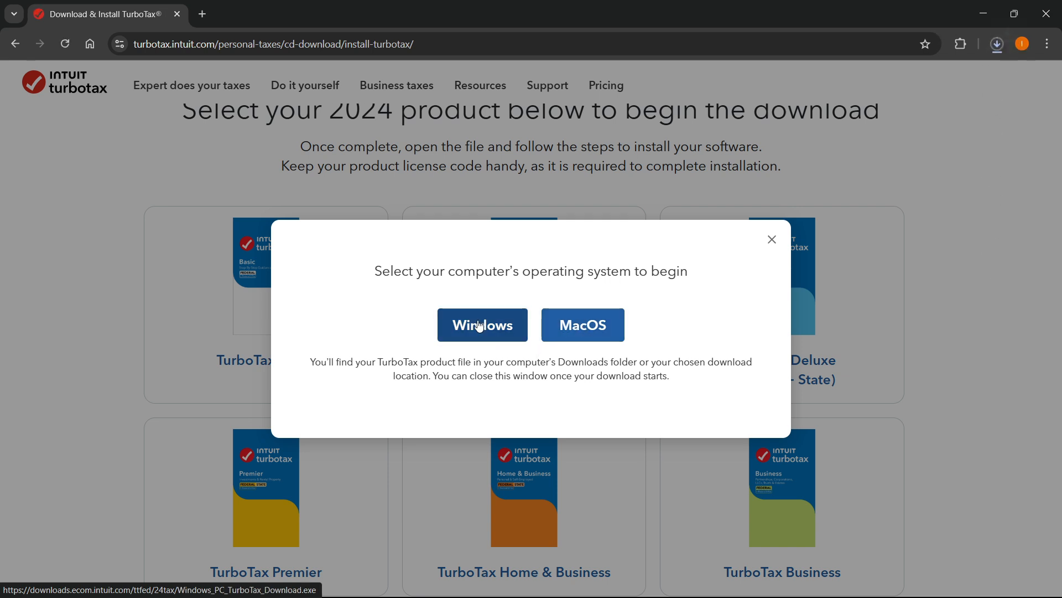
# Confirm Windows_PC_TurboTax_Download.exe (356 MB) finished in Chrome's Downloads bubble, then dismiss it
pyautogui.click(996, 43)
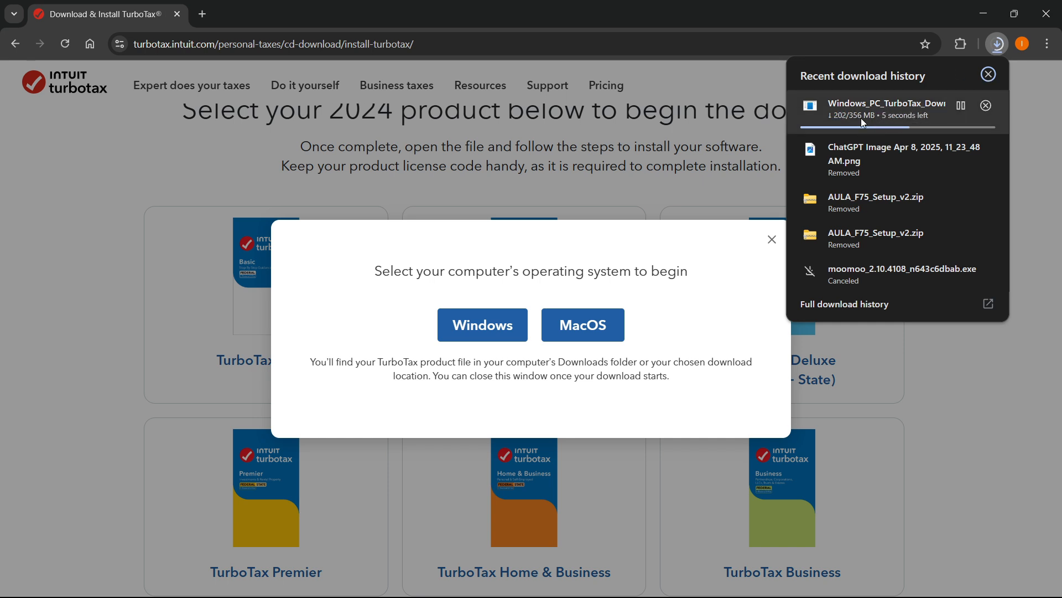
pyautogui.moveTo(711, 298)
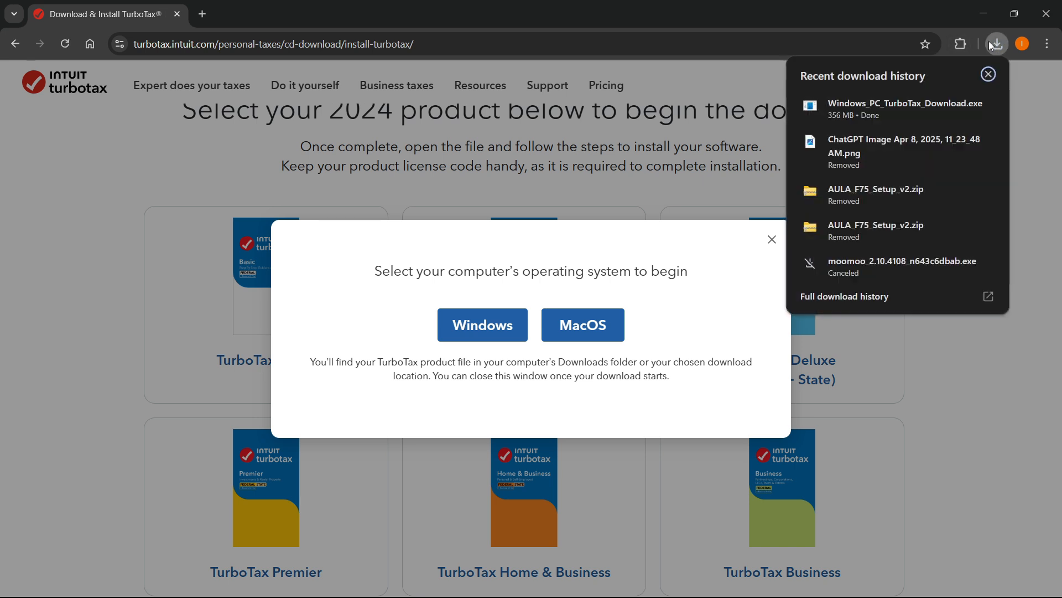
pyautogui.click(996, 44)
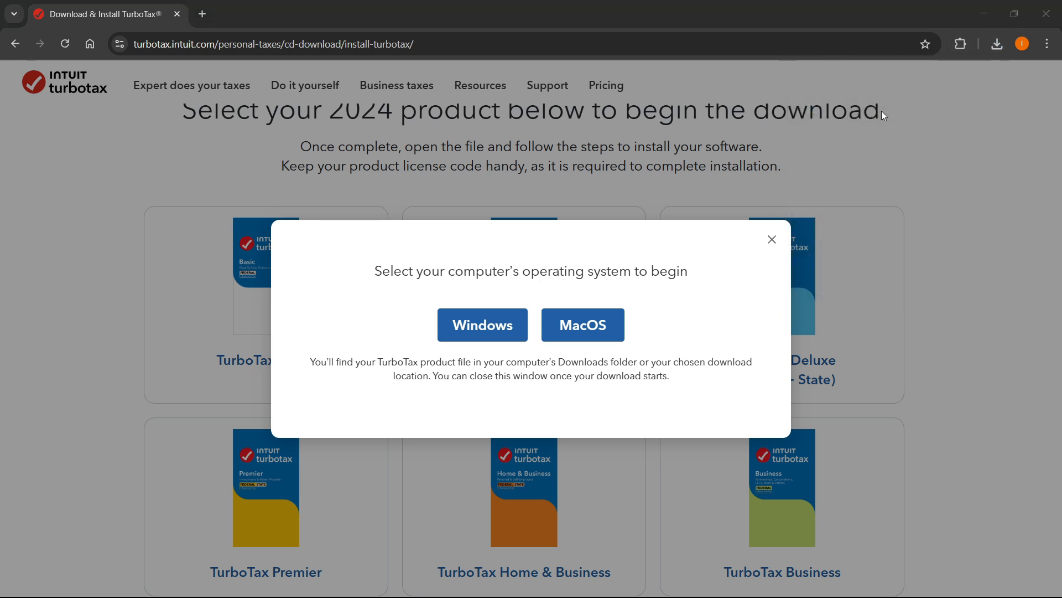
pyautogui.click(482, 324)
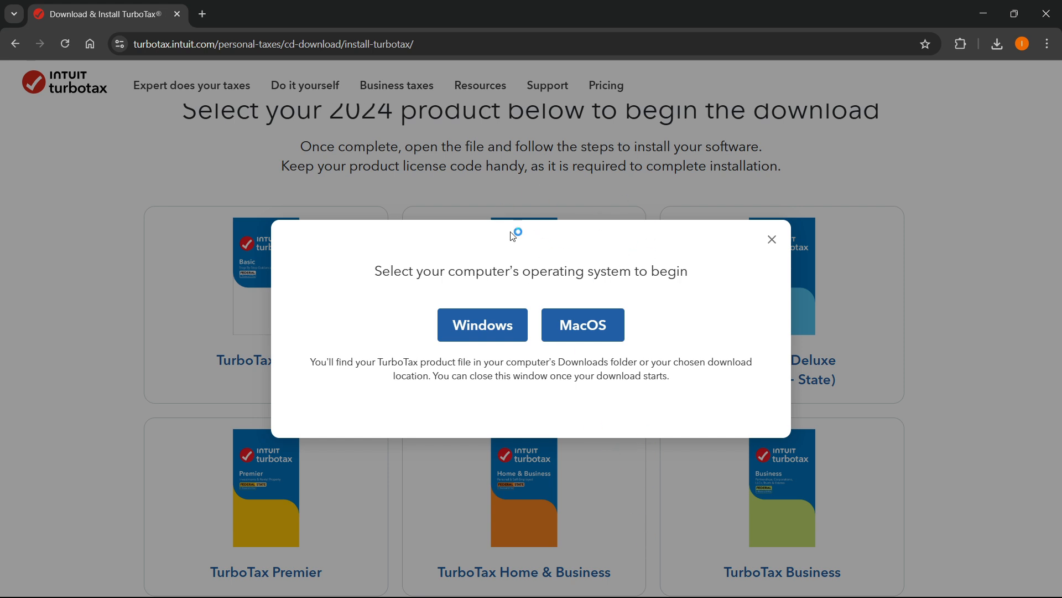
pyautogui.click(481, 324)
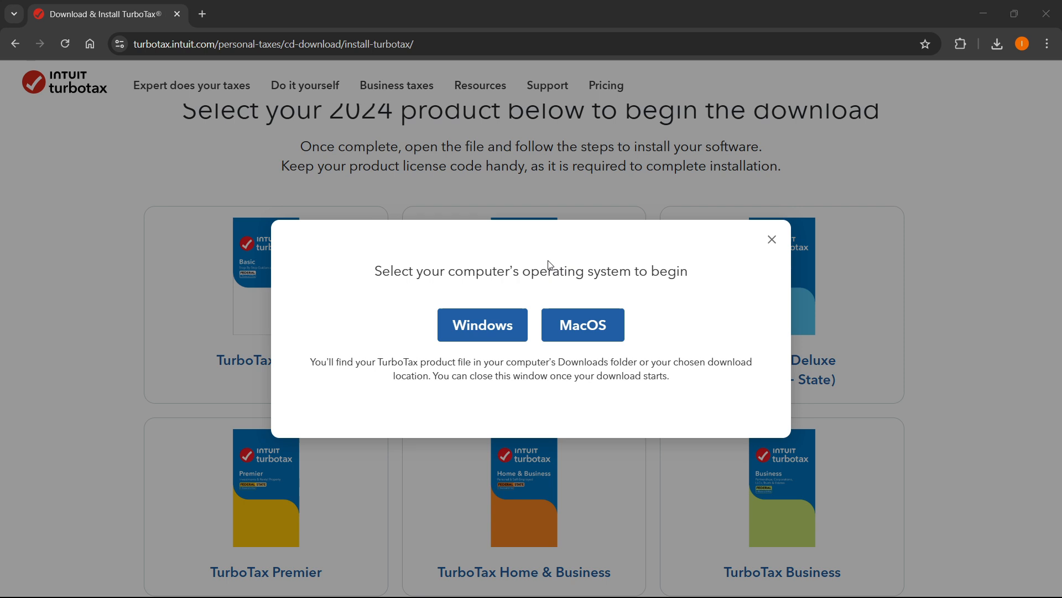
pyautogui.click(481, 325)
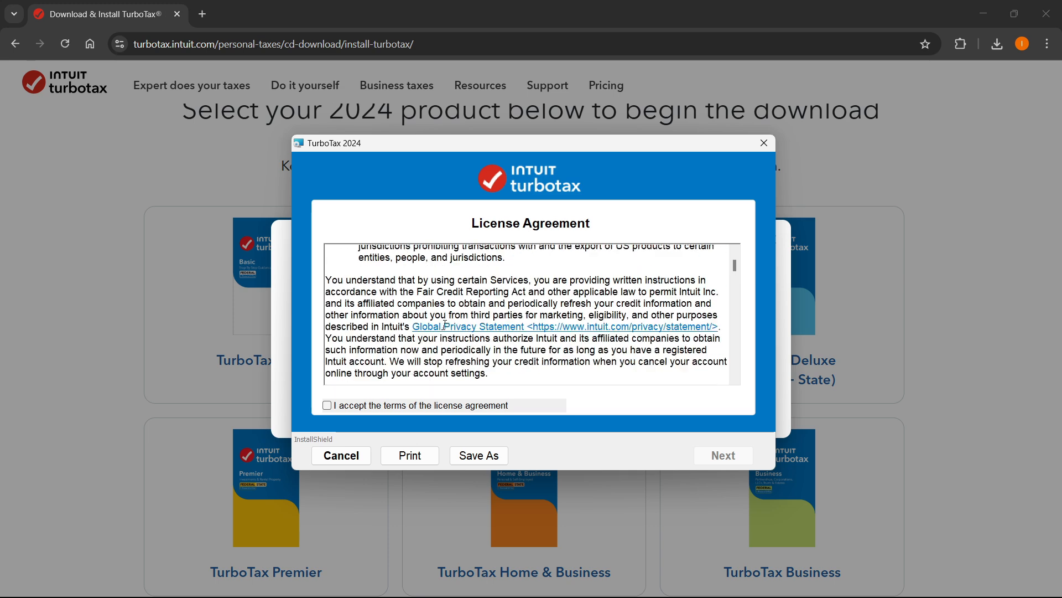
# Accept the 'I accept the terms of the license agreement' checkbox
pyautogui.scroll(-3)
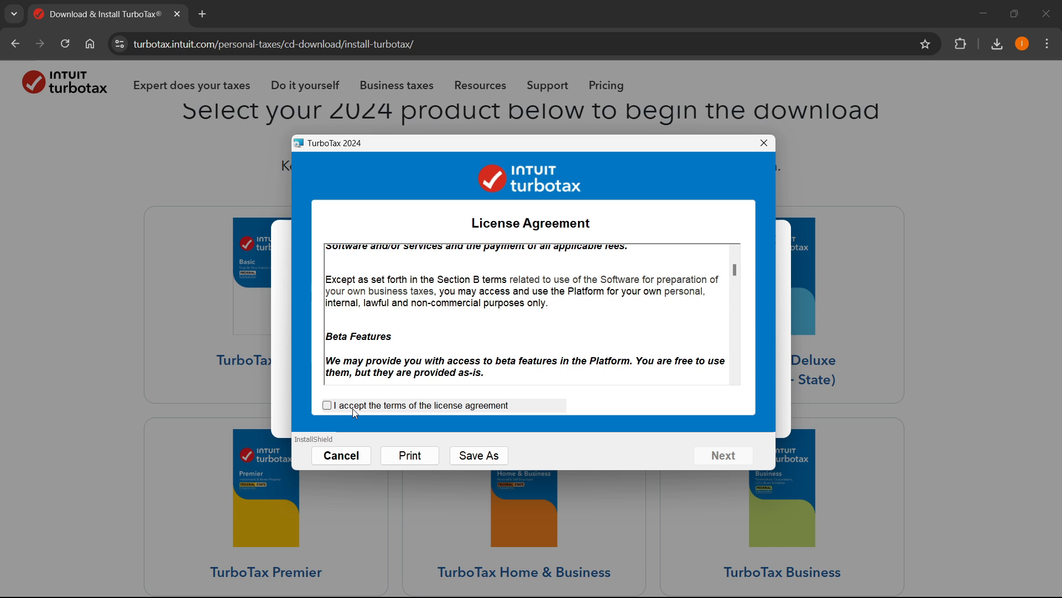
pyautogui.click(327, 405)
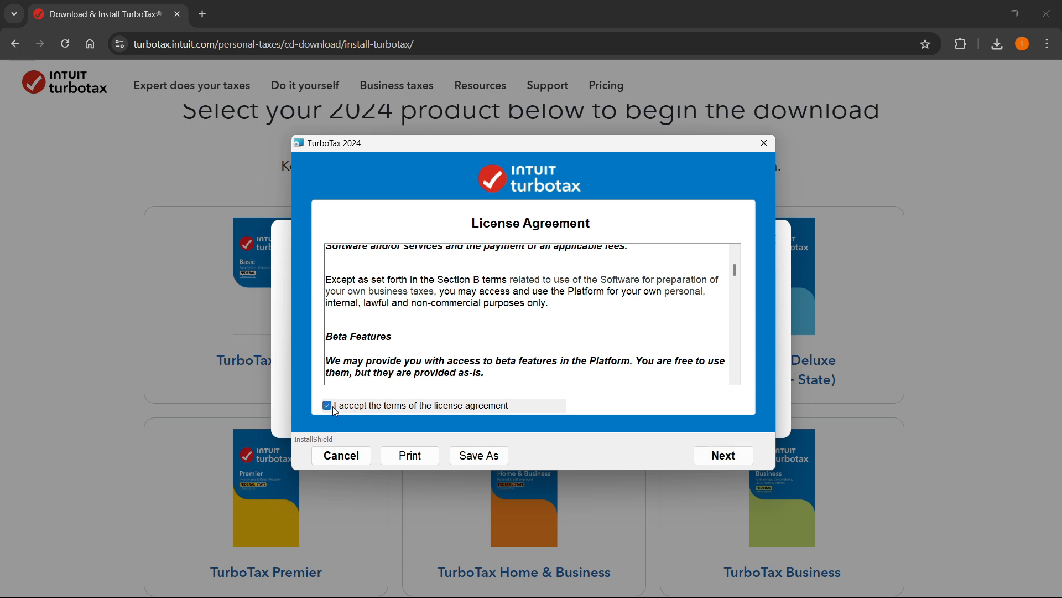
# Advance to the installation summary and uncheck 'Sure, count me in!' anonymous reports
pyautogui.click(722, 454)
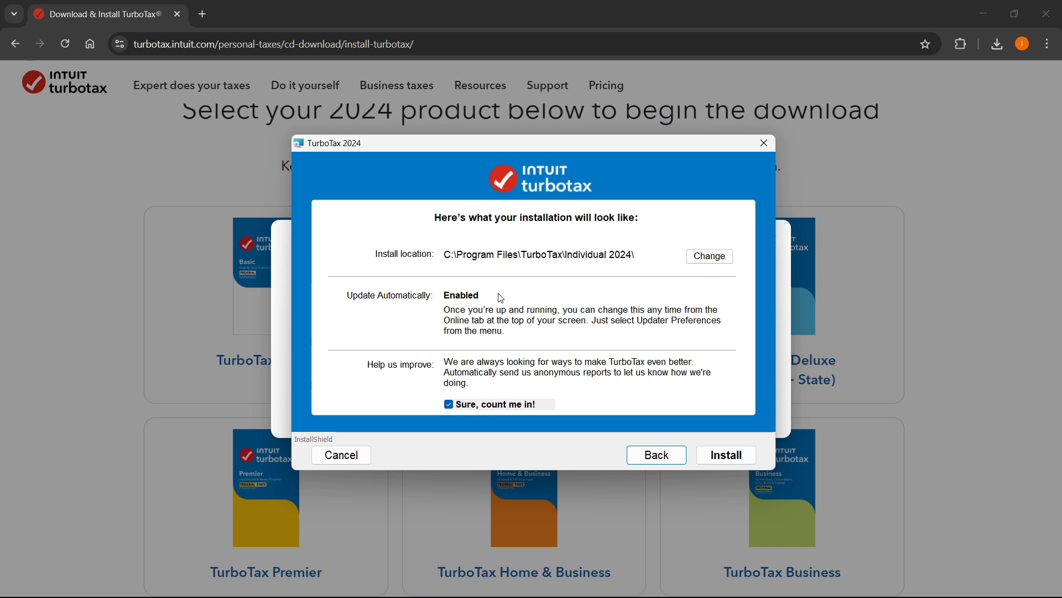
pyautogui.moveTo(463, 312)
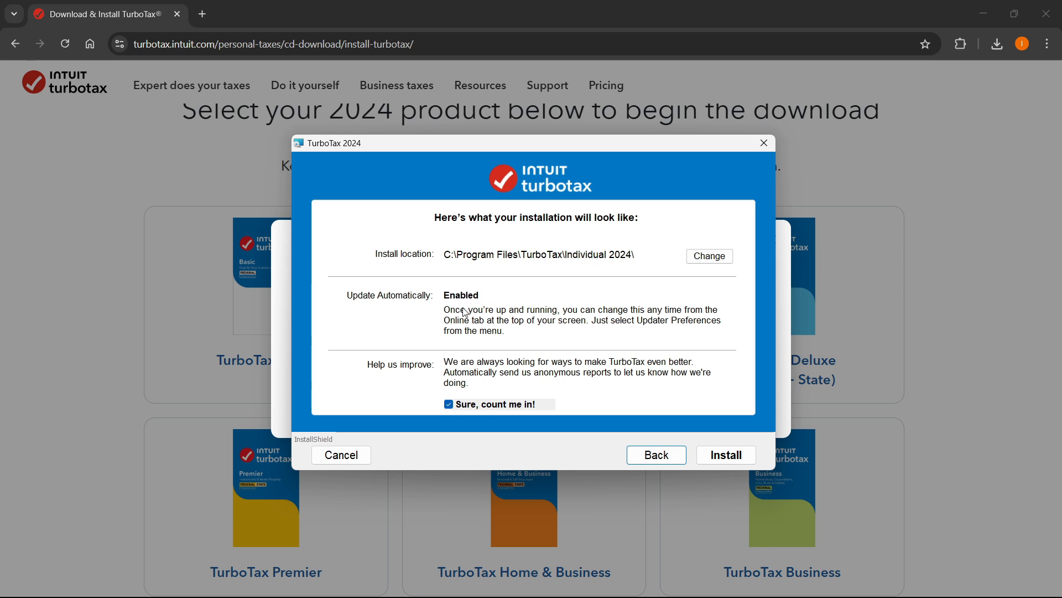
pyautogui.moveTo(440, 387)
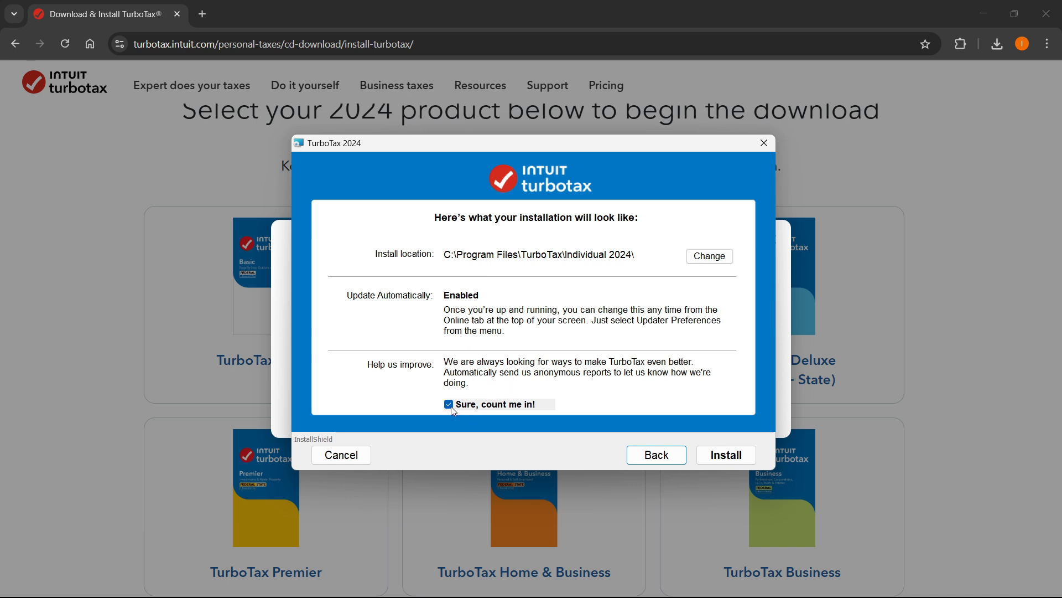
pyautogui.click(448, 404)
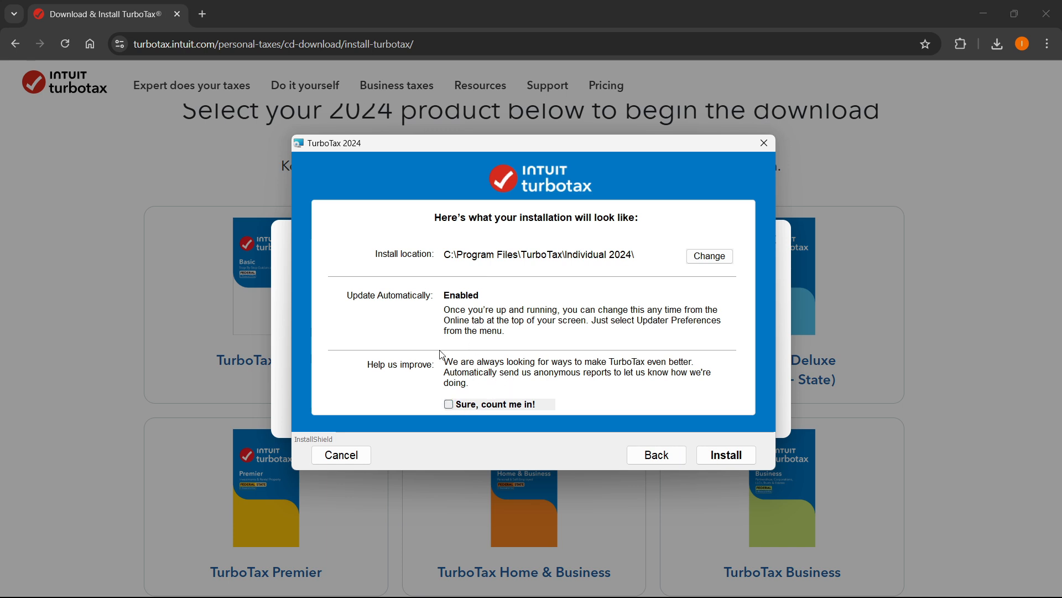
pyautogui.moveTo(484, 412)
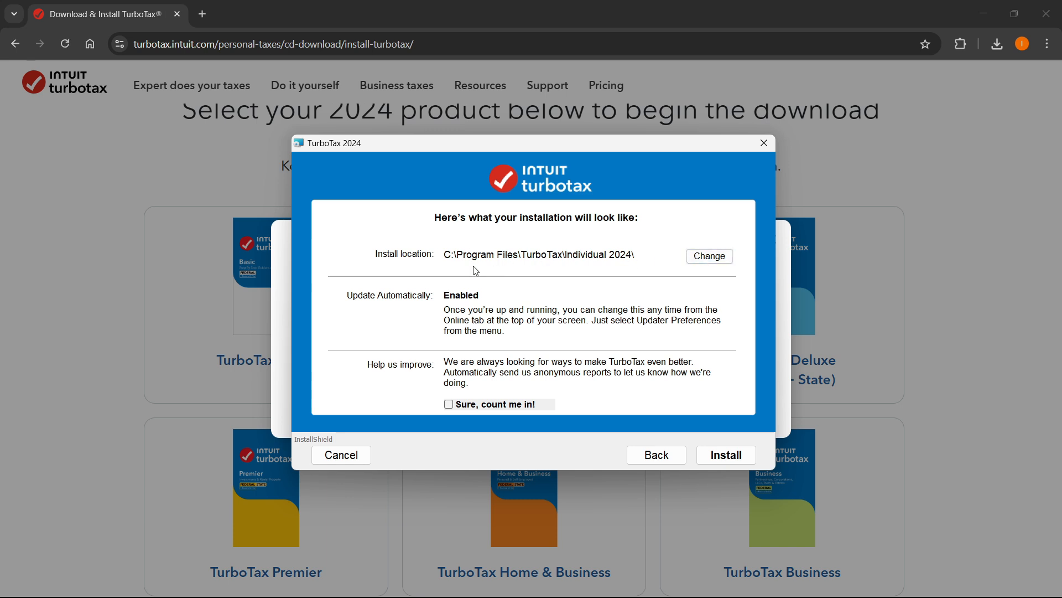
pyautogui.moveTo(677, 279)
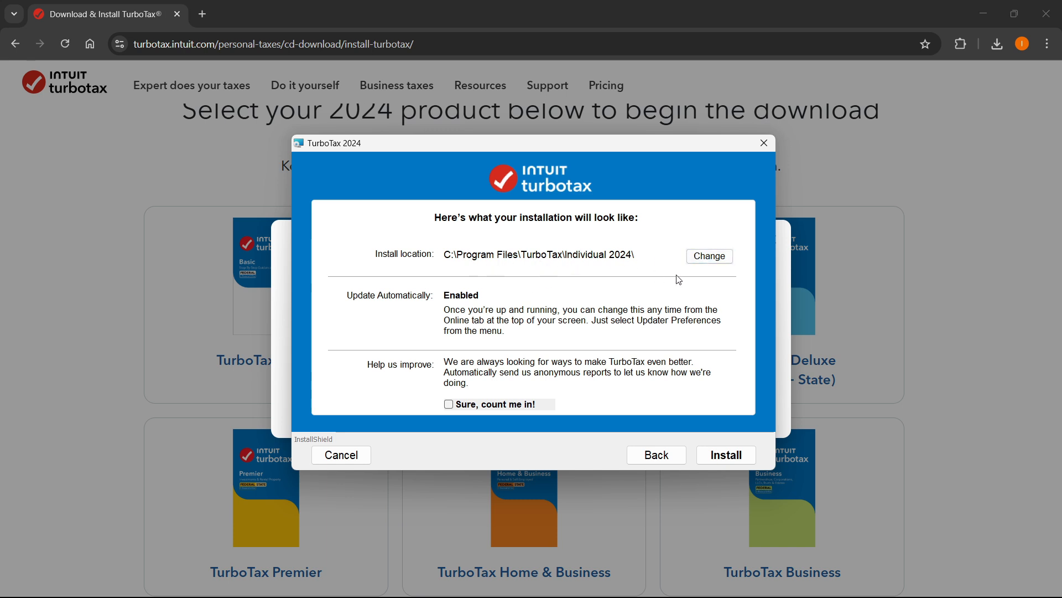
# Begin installing TurboTax into C:\Program Files\TurboTax\Individual 2024
pyautogui.click(726, 454)
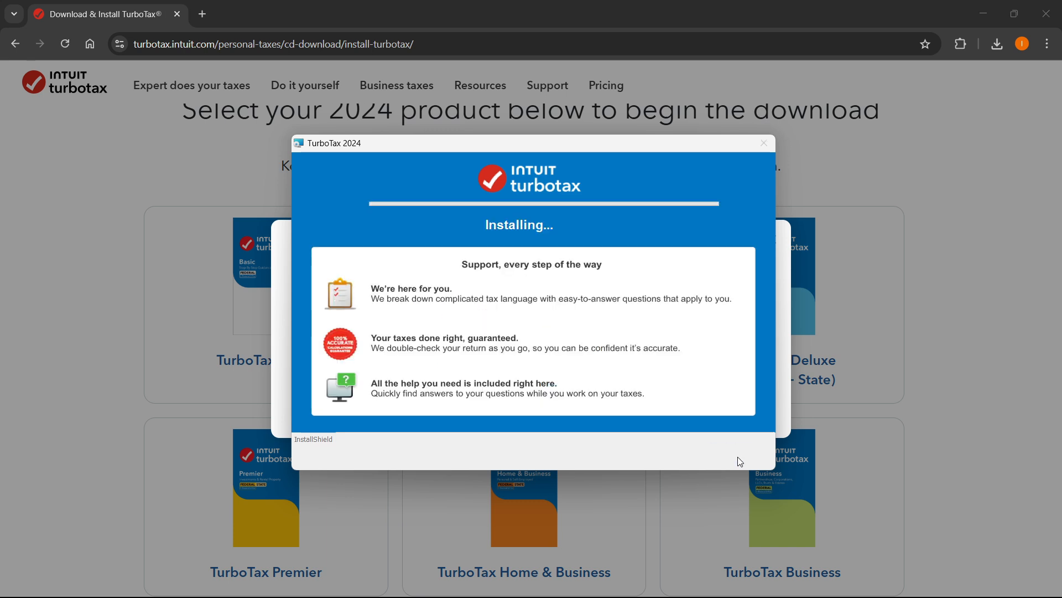
pyautogui.moveTo(406, 213)
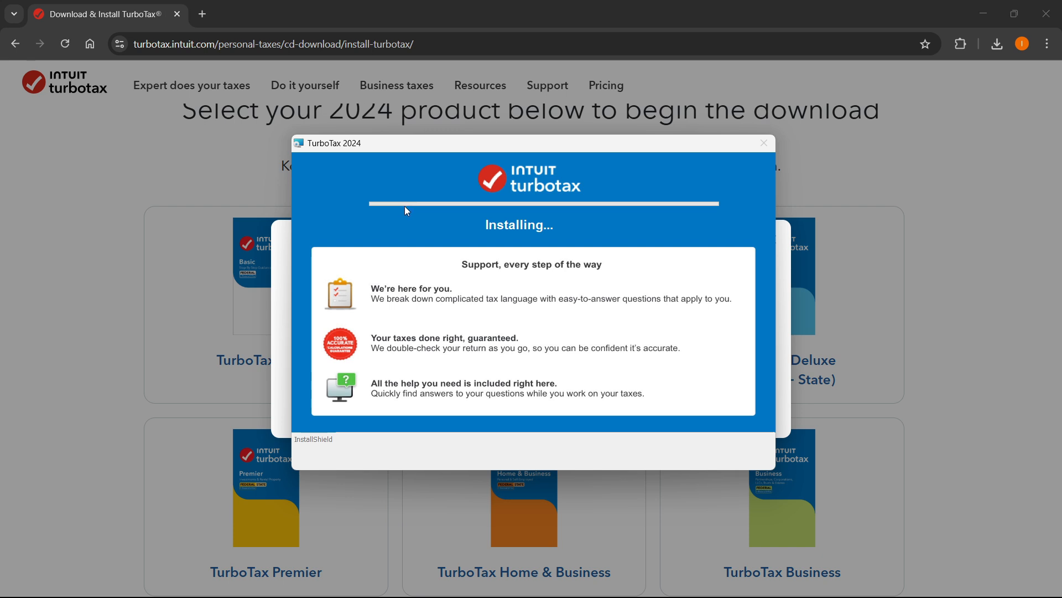
pyautogui.moveTo(517, 308)
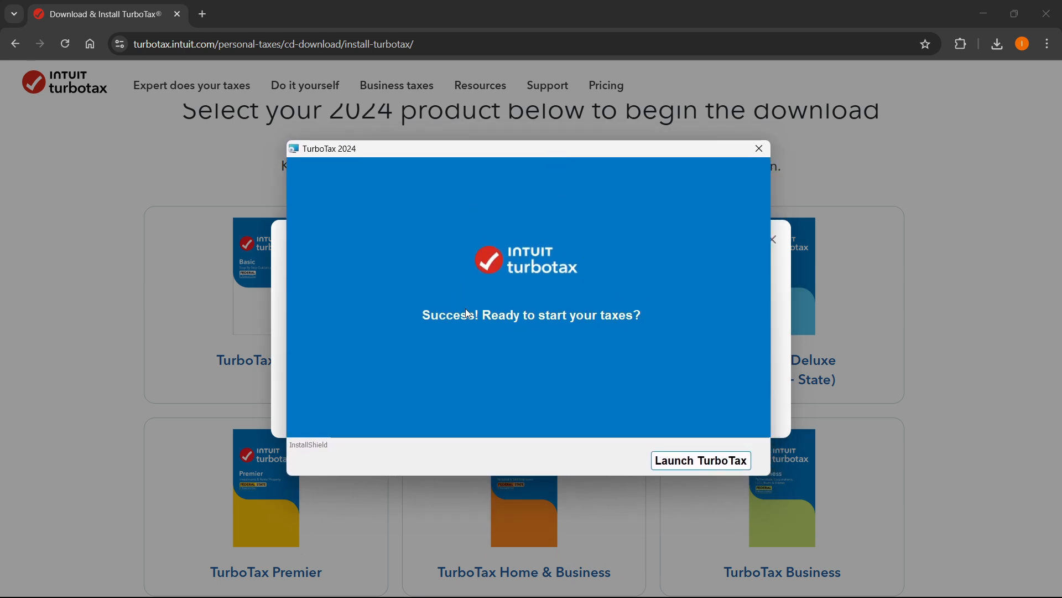
pyautogui.moveTo(529, 356)
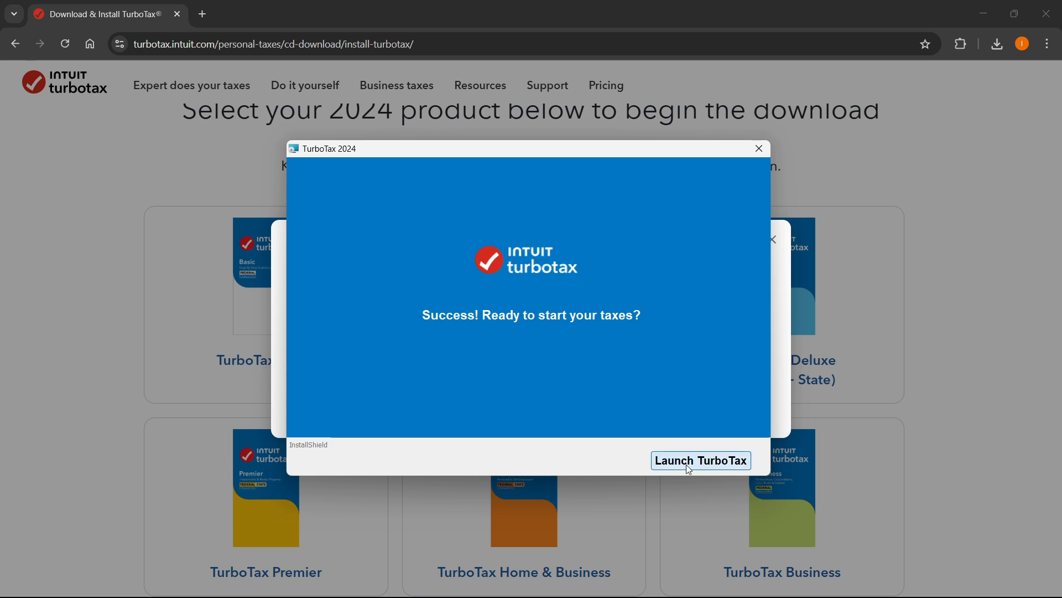
# Launch TurboTax from the installer's Success screen
pyautogui.click(700, 461)
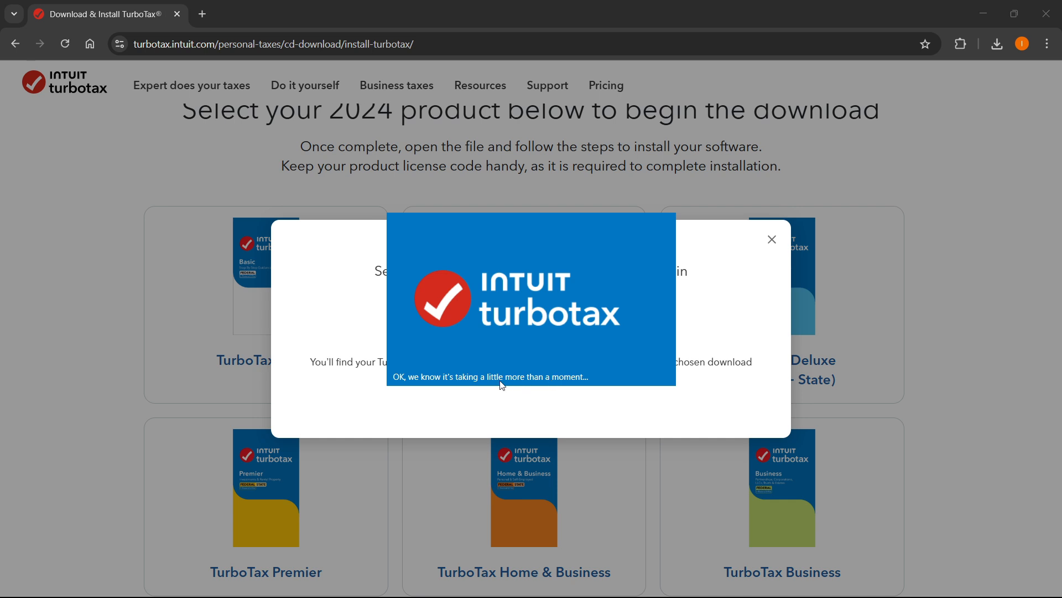
pyautogui.moveTo(532, 368)
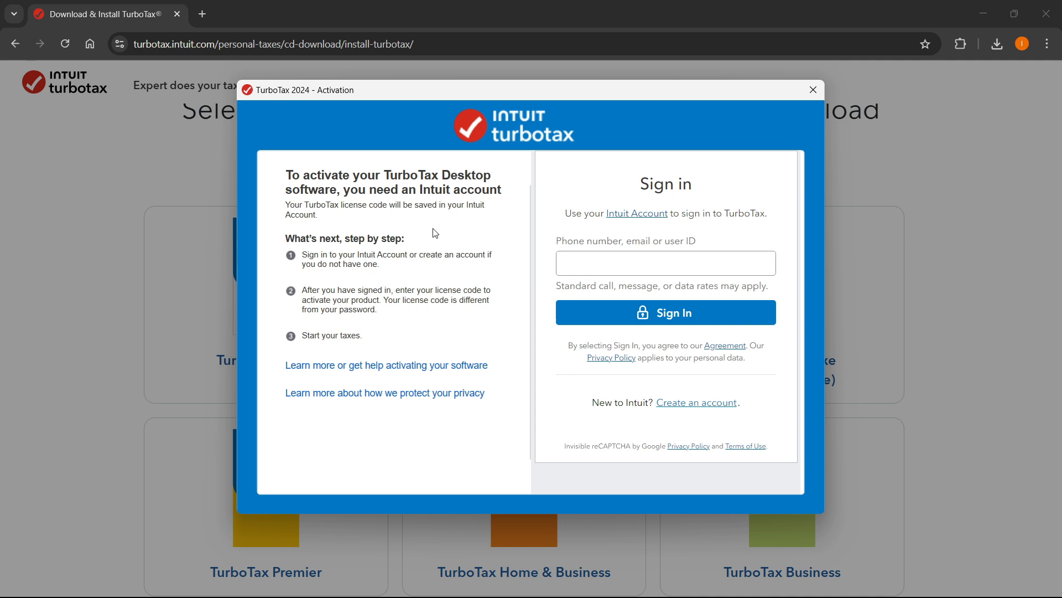
pyautogui.moveTo(342, 204)
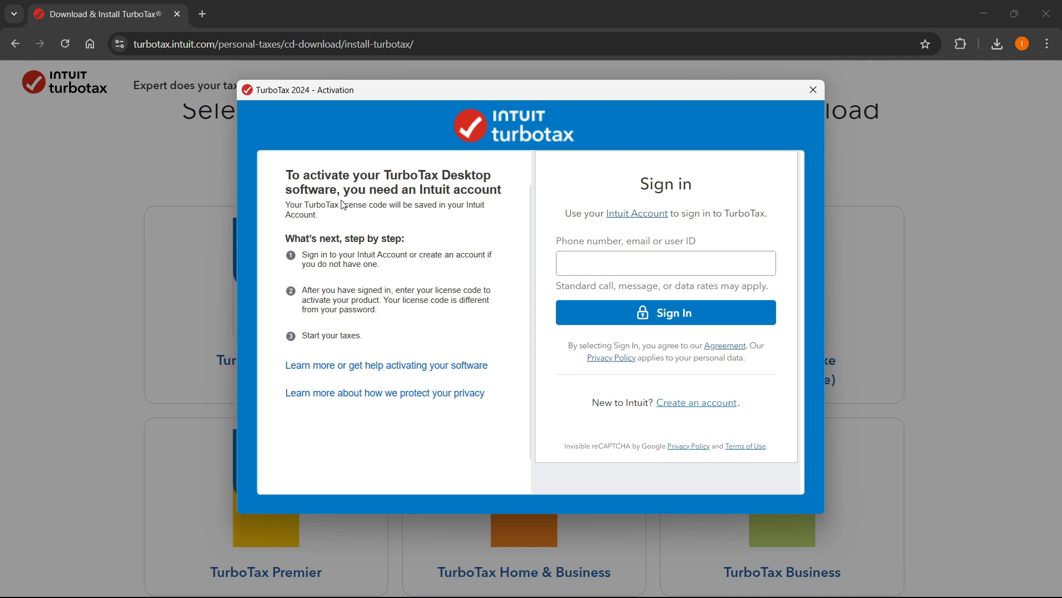
pyautogui.moveTo(391, 222)
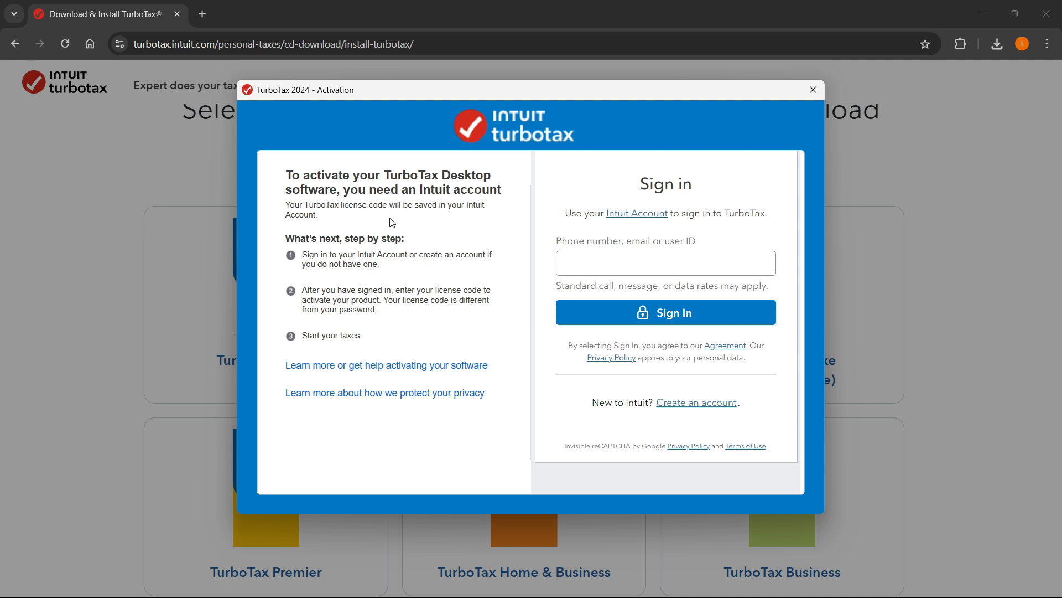
pyautogui.moveTo(394, 257)
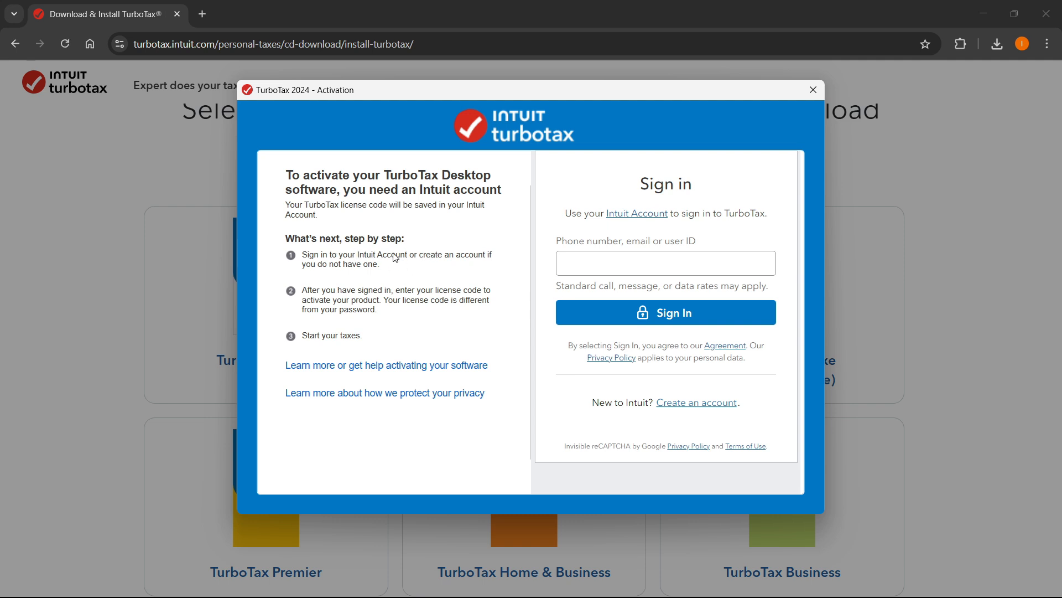
pyautogui.moveTo(312, 250)
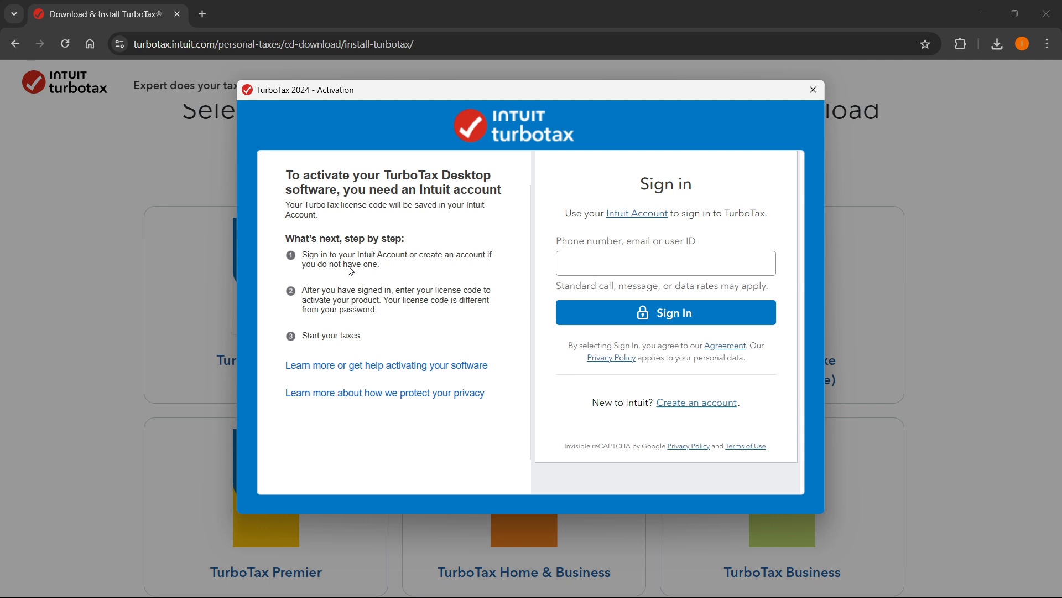
# Focus the 'Phone number, email or user ID' field in the Activation window's Intuit sign-in form
pyautogui.click(665, 263)
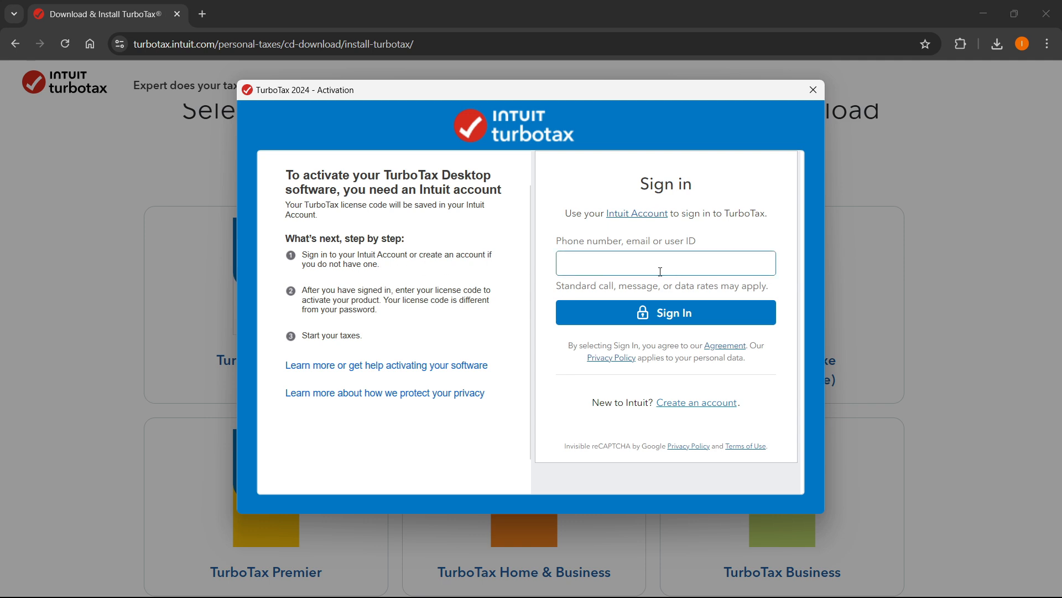
pyautogui.click(665, 263)
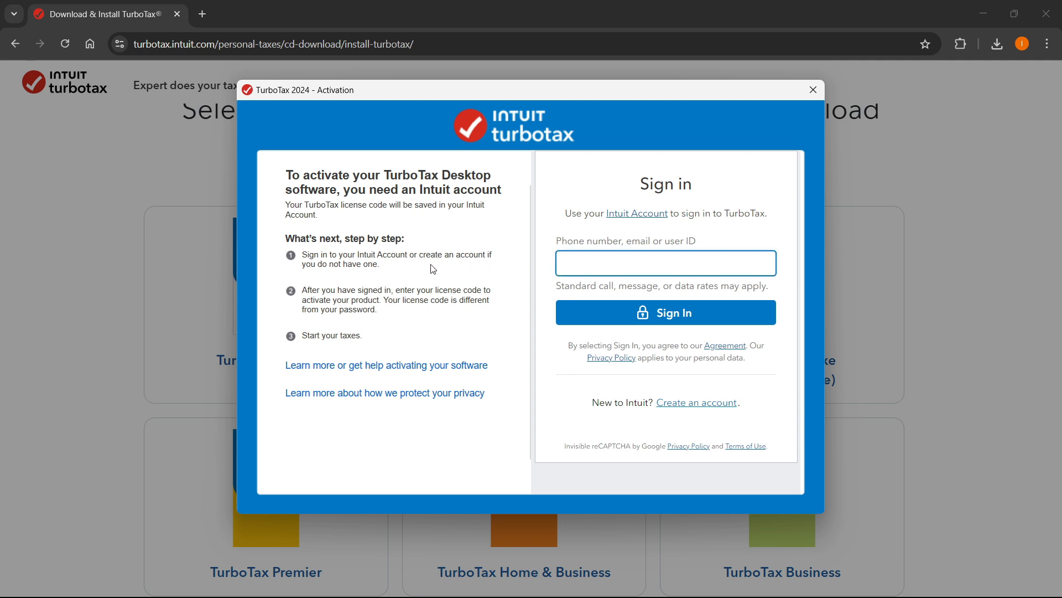
pyautogui.moveTo(506, 278)
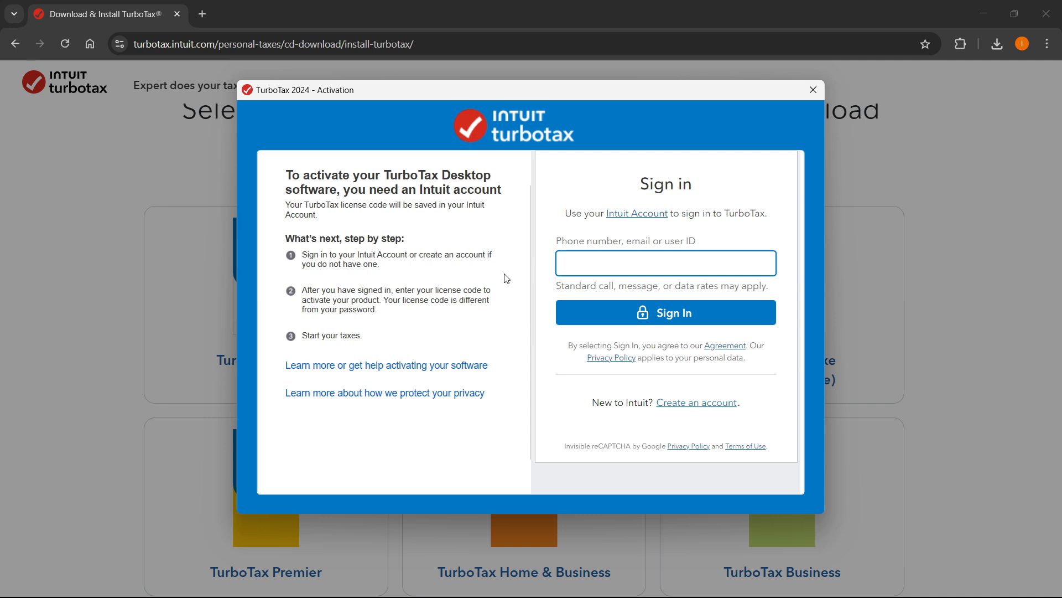
pyautogui.moveTo(597, 312)
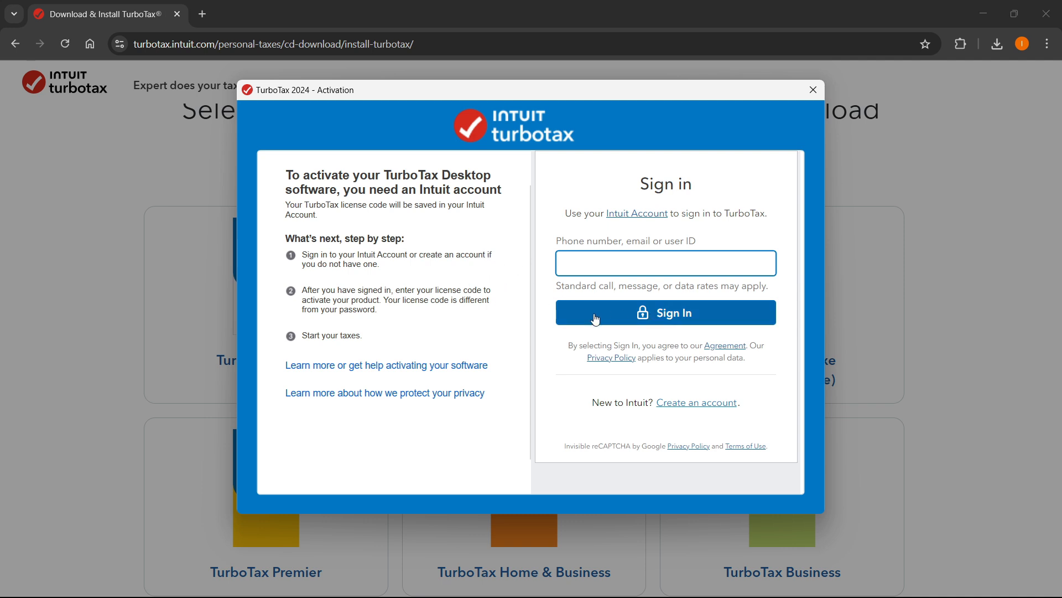
pyautogui.moveTo(385, 300)
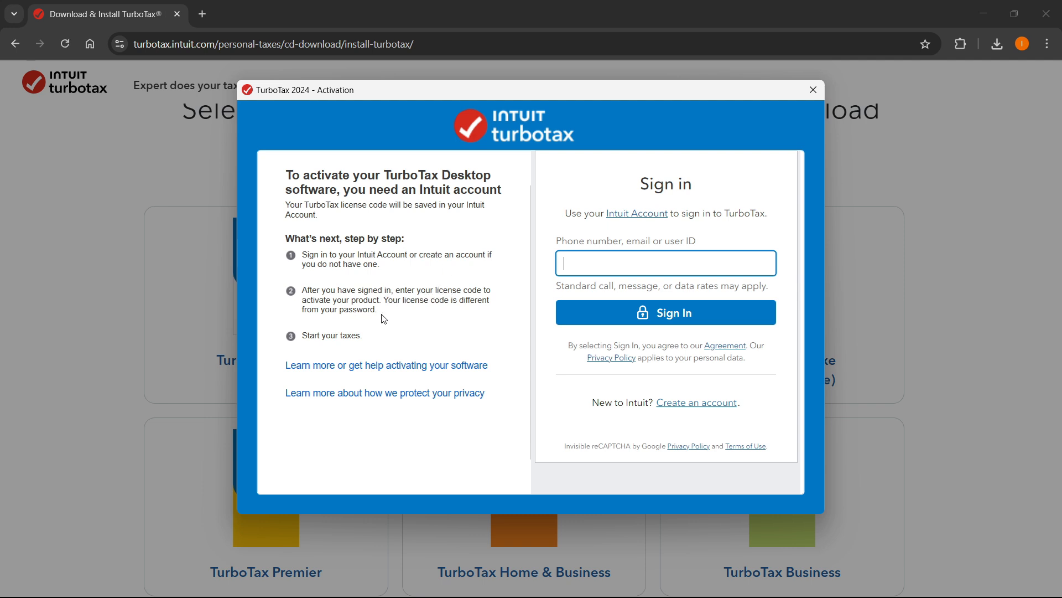
pyautogui.moveTo(439, 313)
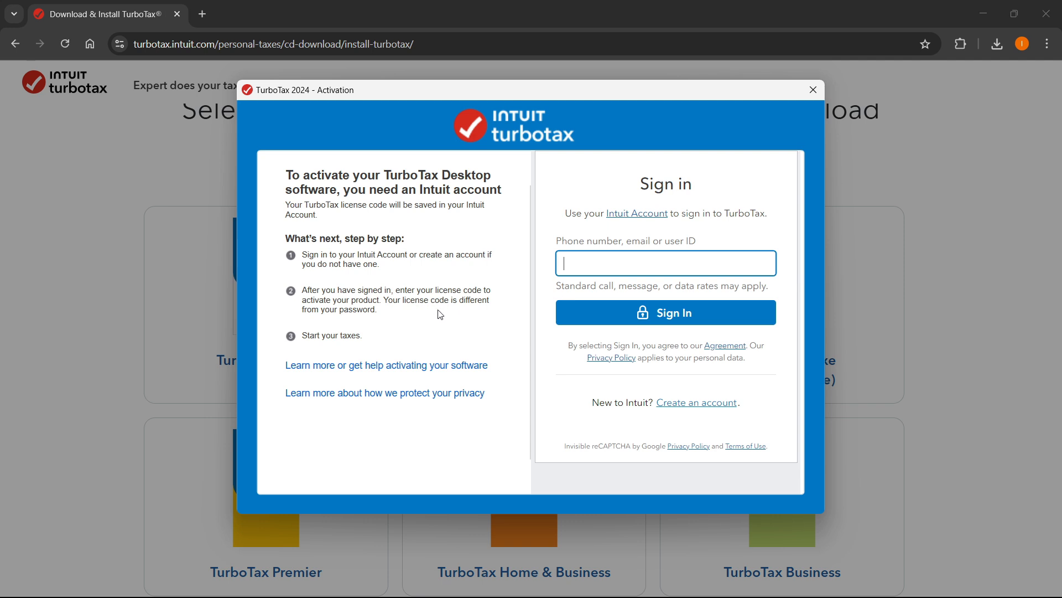
pyautogui.moveTo(325, 347)
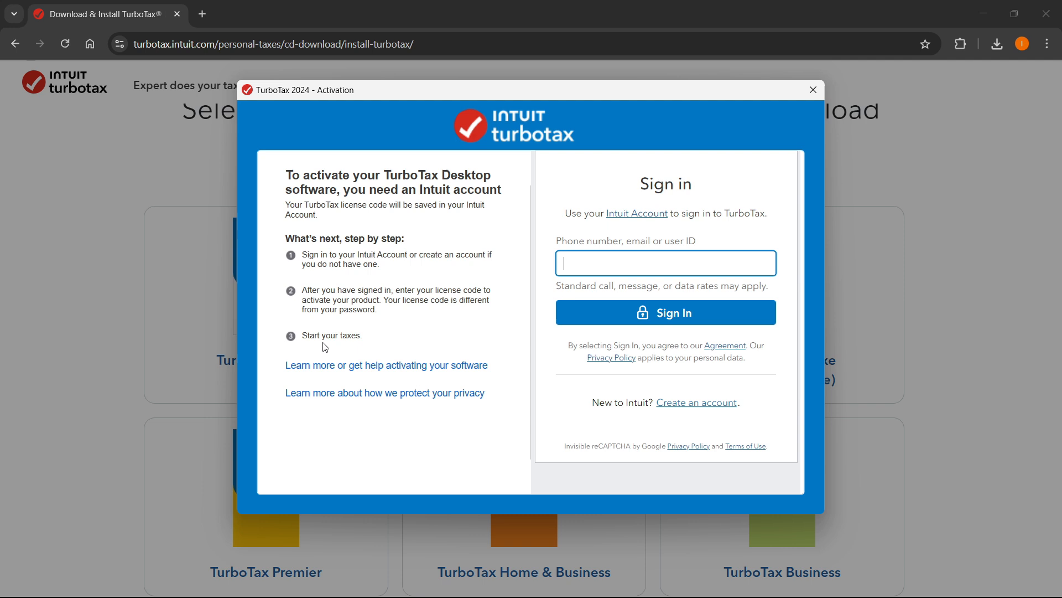